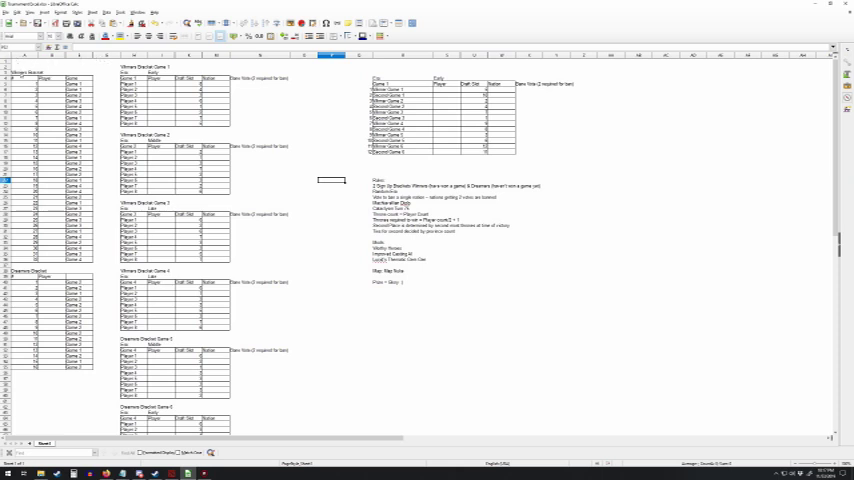
pyautogui.click(24, 72)
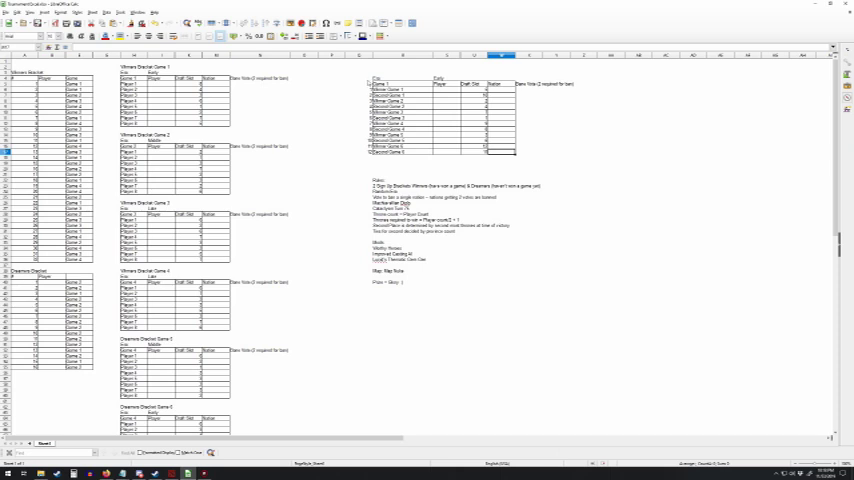
pyautogui.moveTo(364, 78)
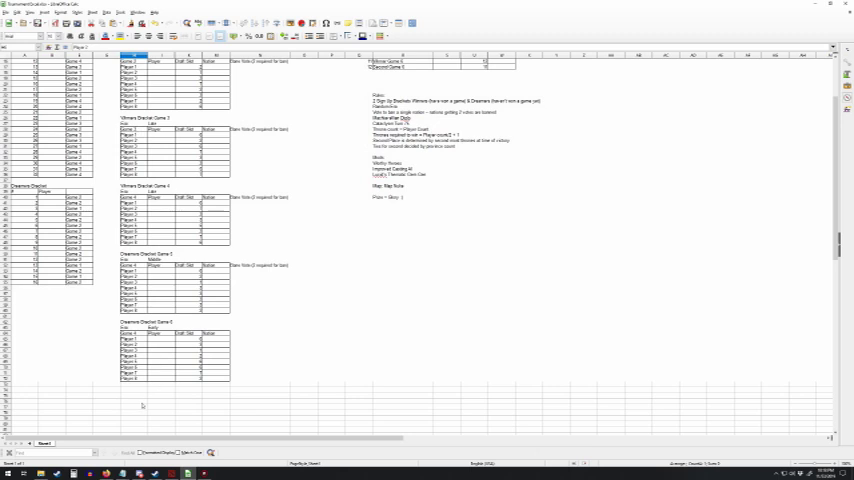
pyautogui.scroll(-3)
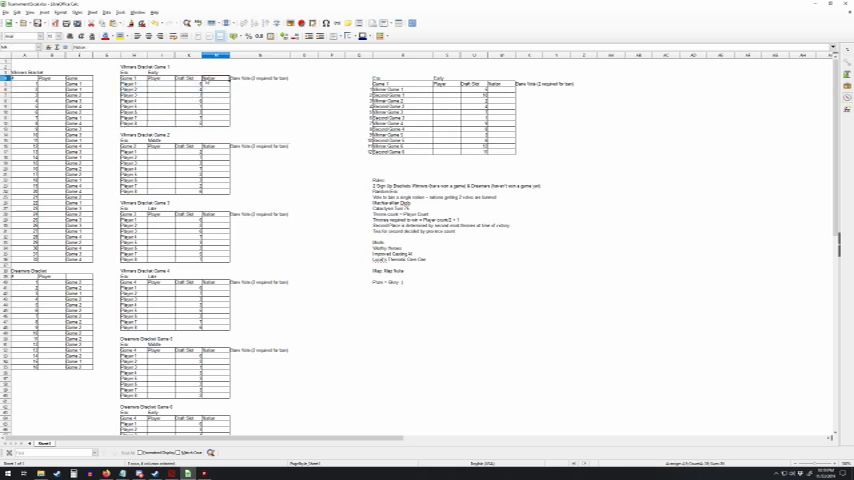
pyautogui.moveTo(126, 78); pyautogui.dragTo(200, 122)
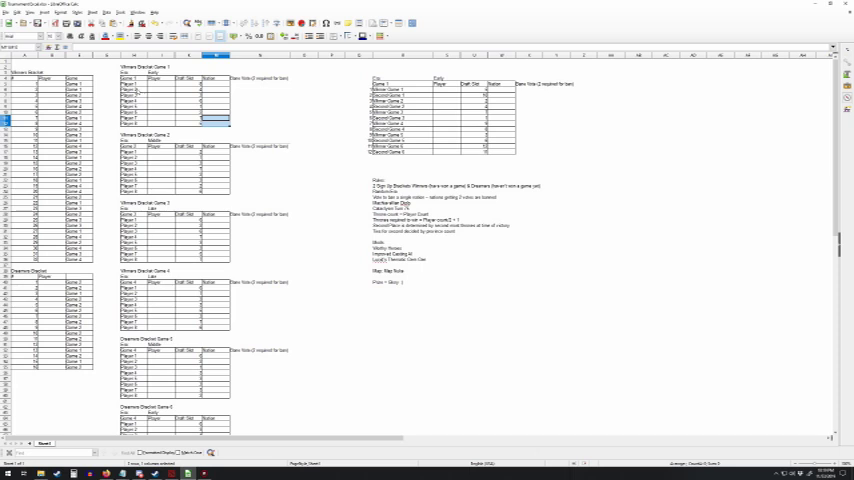
pyautogui.moveTo(122, 76); pyautogui.dragTo(228, 122)
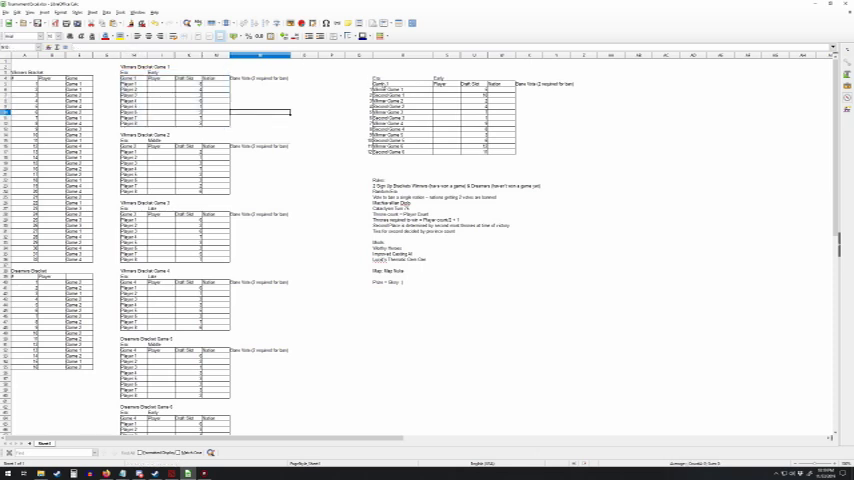
pyautogui.moveTo(376, 84); pyautogui.dragTo(512, 152)
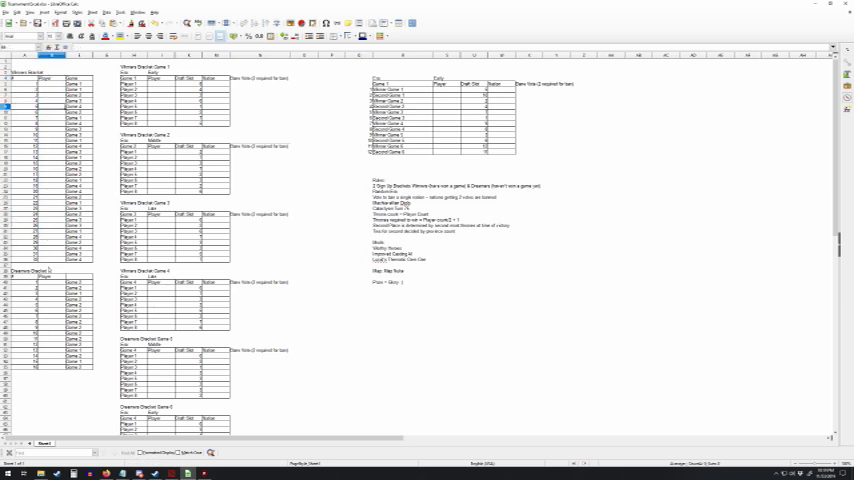
pyautogui.click(332, 204)
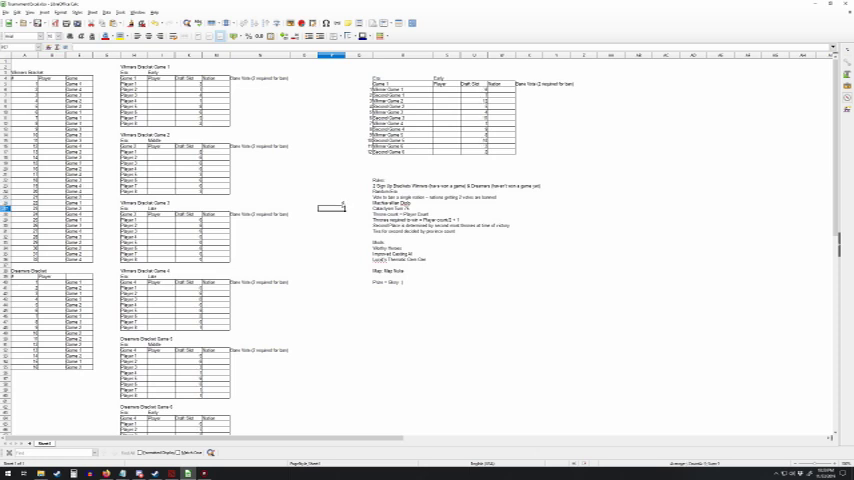
pyautogui.moveTo(320, 182)
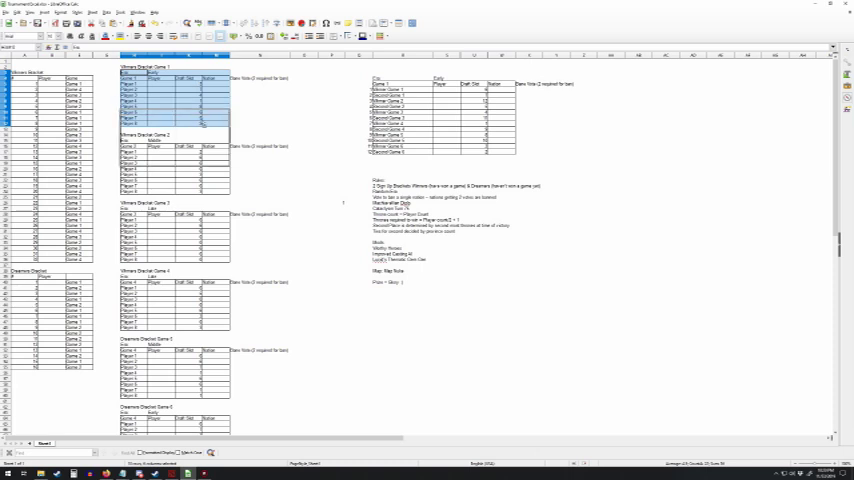
pyautogui.click(344, 90)
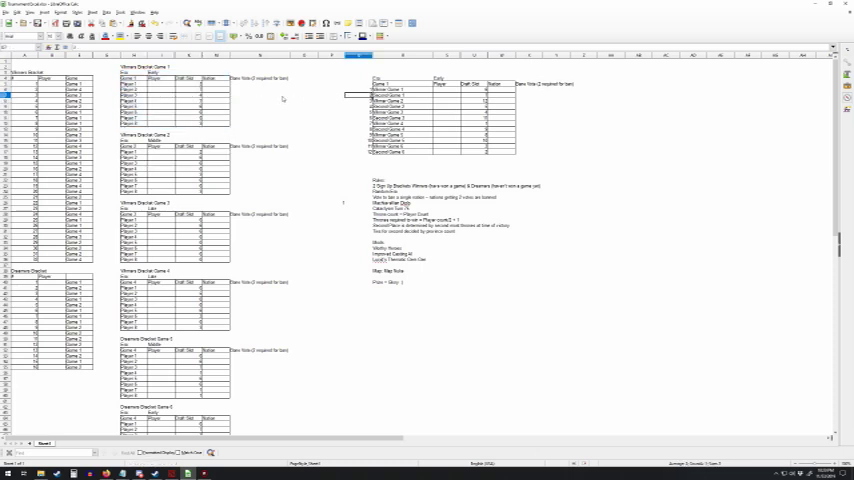
pyautogui.moveTo(244, 104)
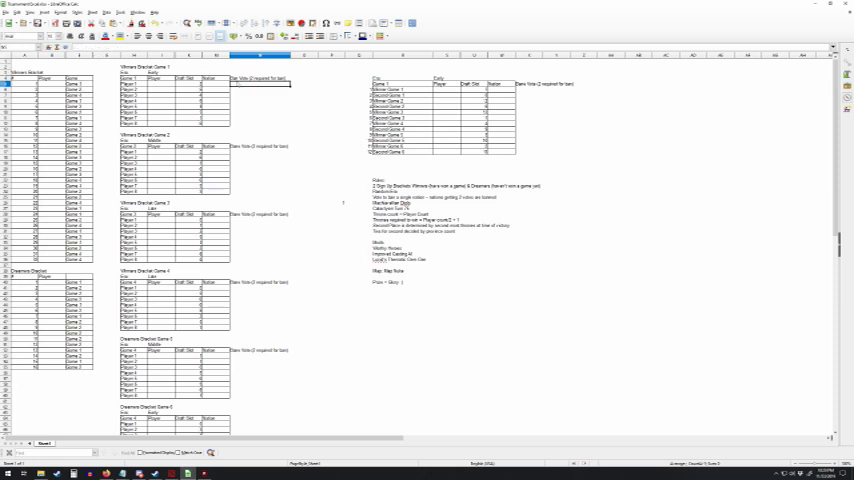
pyautogui.click(260, 148)
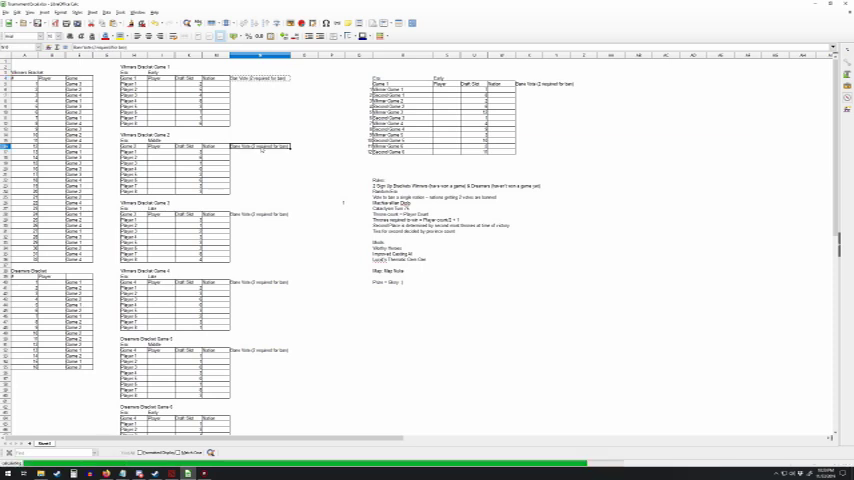
pyautogui.click(260, 214)
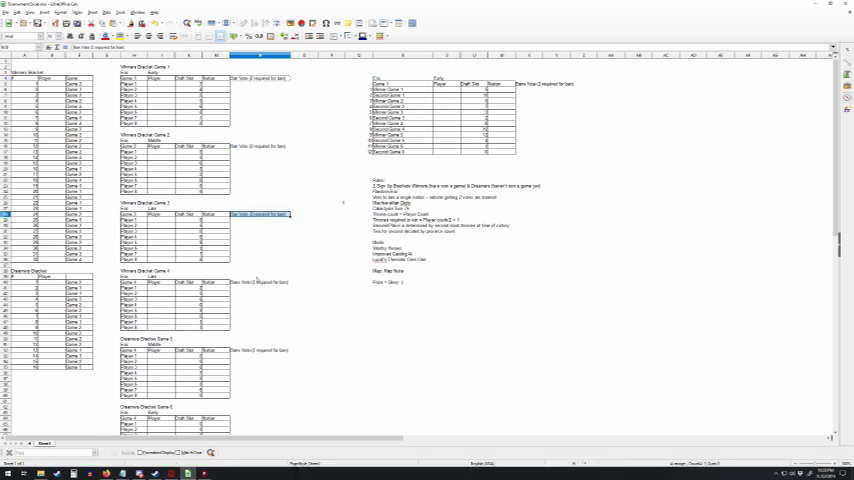
pyautogui.click(258, 350)
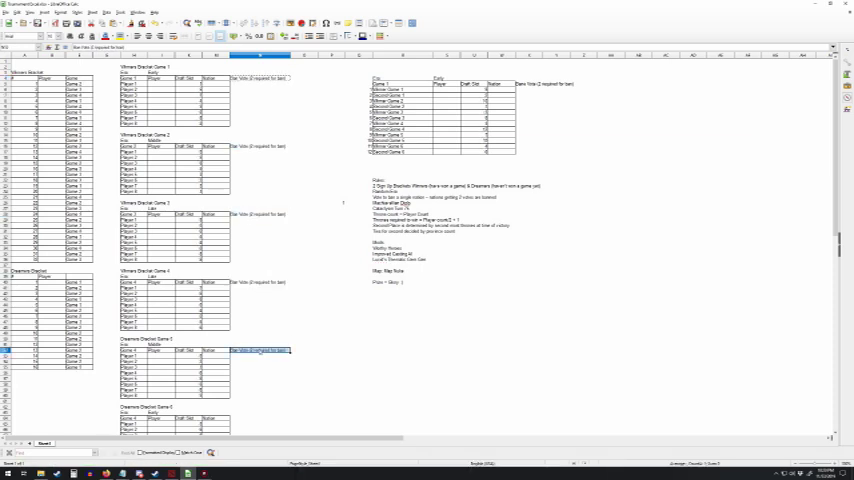
pyautogui.click(258, 144)
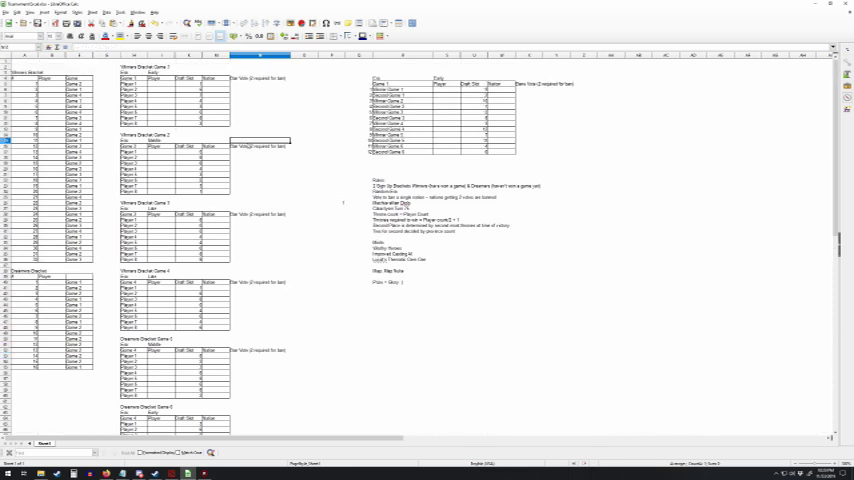
pyautogui.moveTo(320, 172)
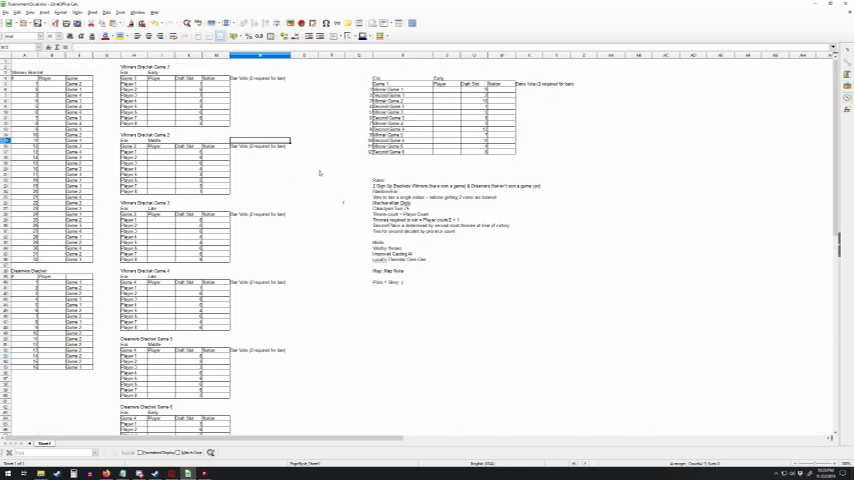
pyautogui.moveTo(218, 64)
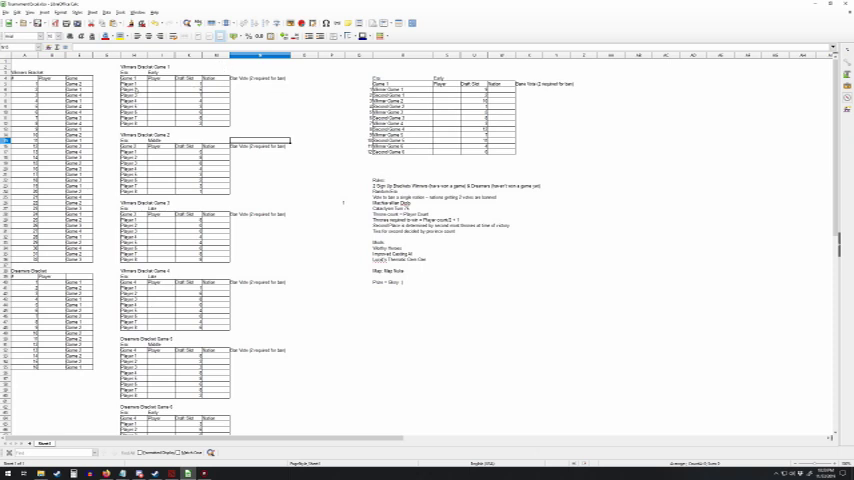
pyautogui.click(188, 88)
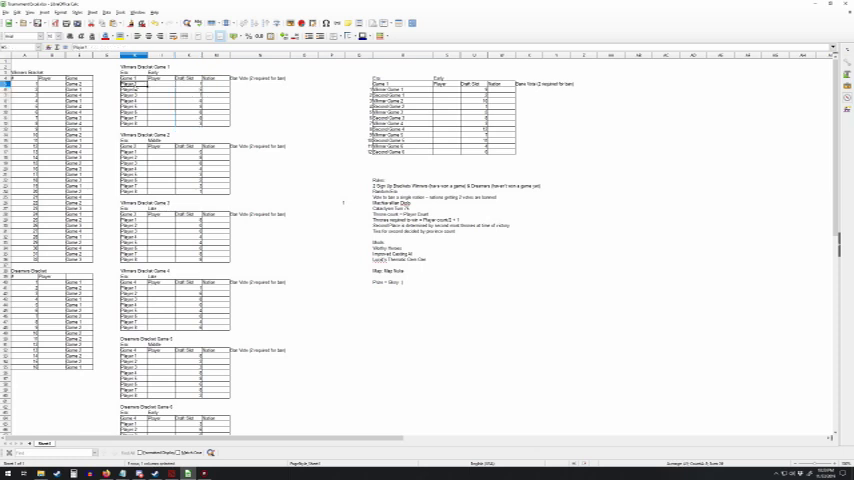
pyautogui.moveTo(128, 84); pyautogui.dragTo(224, 128)
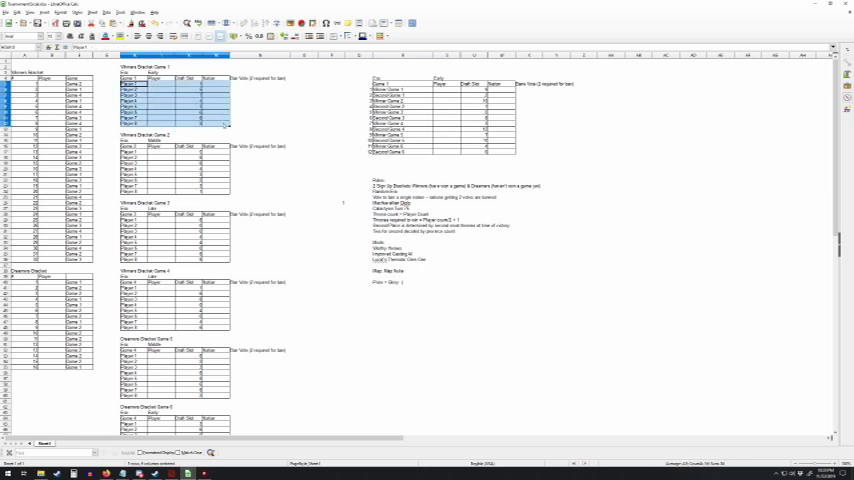
pyautogui.click(136, 102)
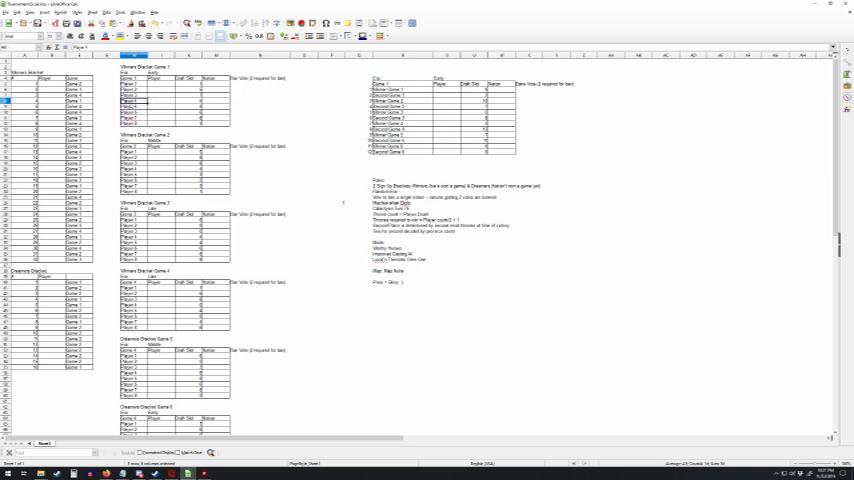
pyautogui.click(152, 72)
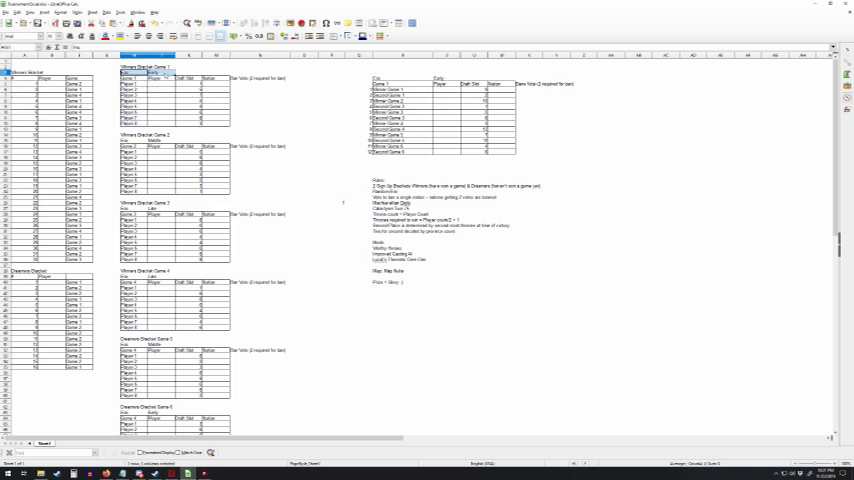
pyautogui.click(332, 204)
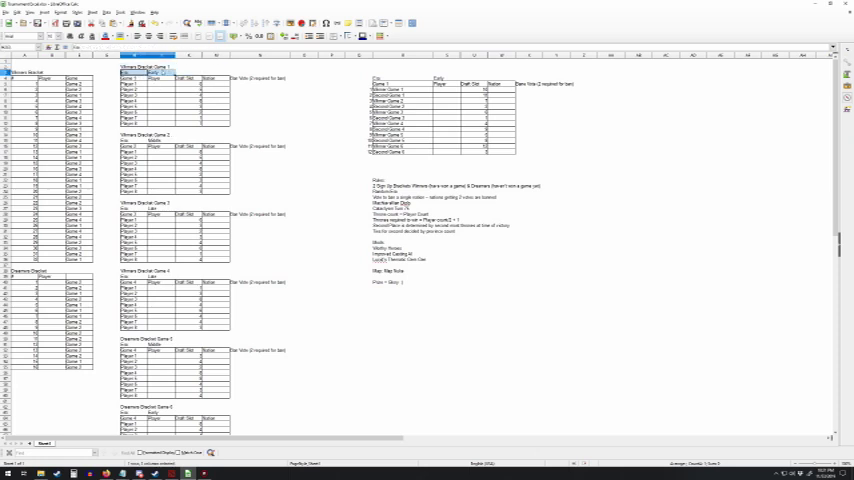
pyautogui.click(258, 100)
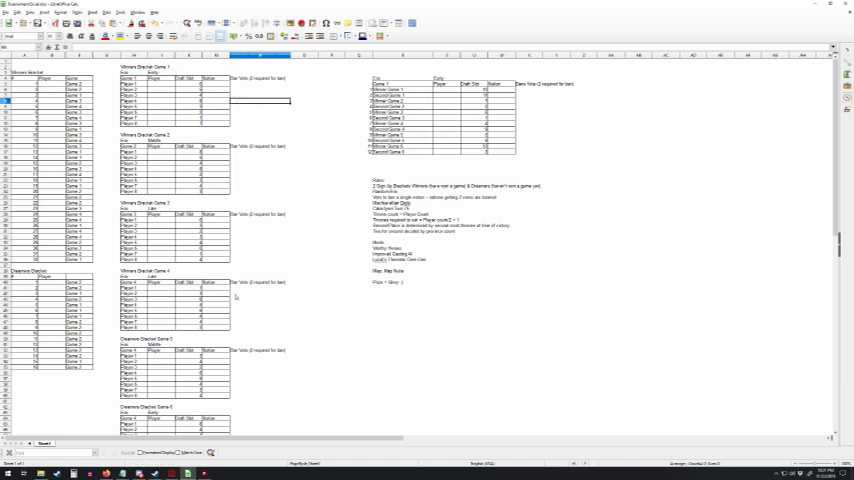
pyautogui.moveTo(224, 196)
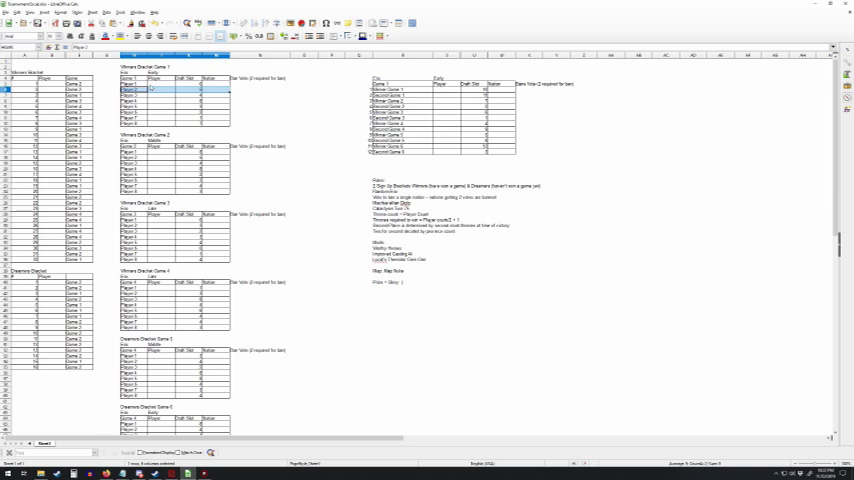
pyautogui.click(132, 84)
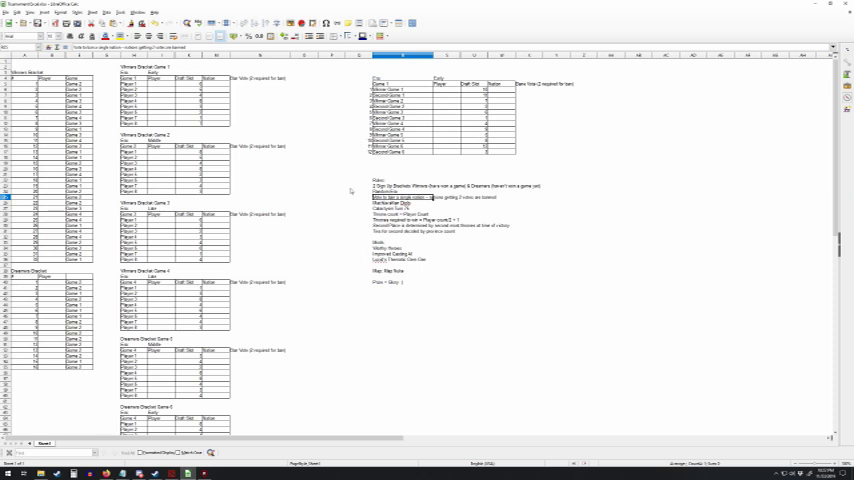
pyautogui.moveTo(338, 184)
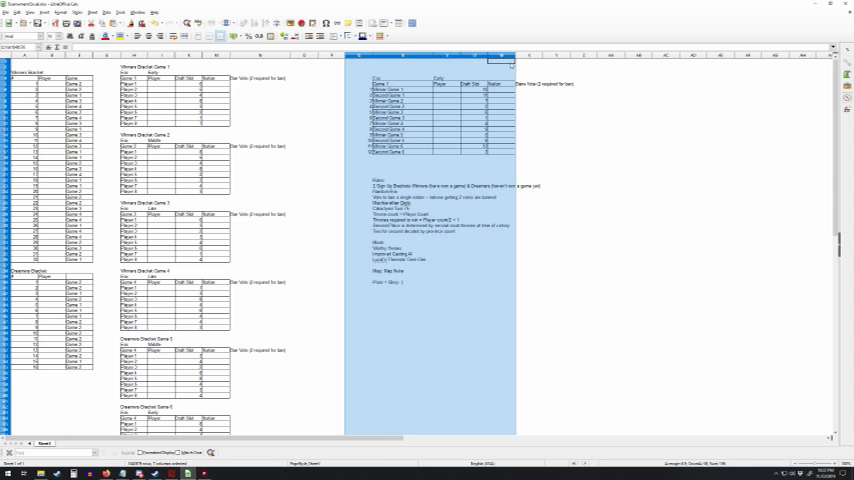
pyautogui.click(528, 96)
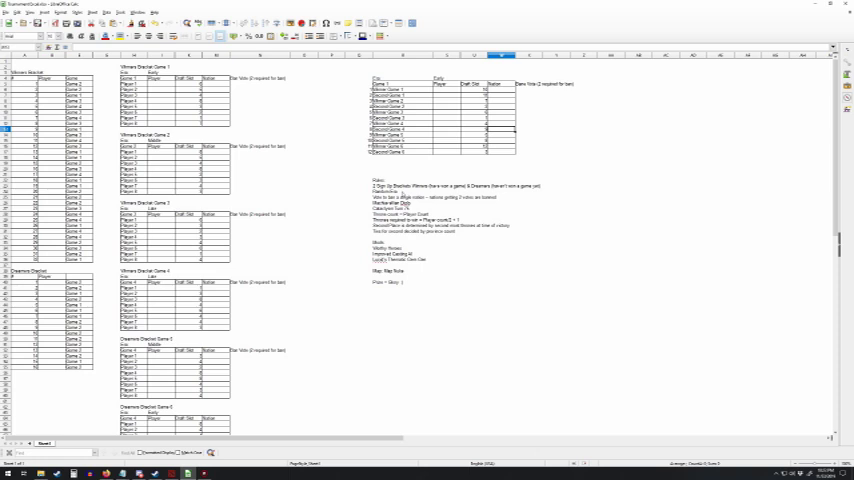
pyautogui.click(404, 196)
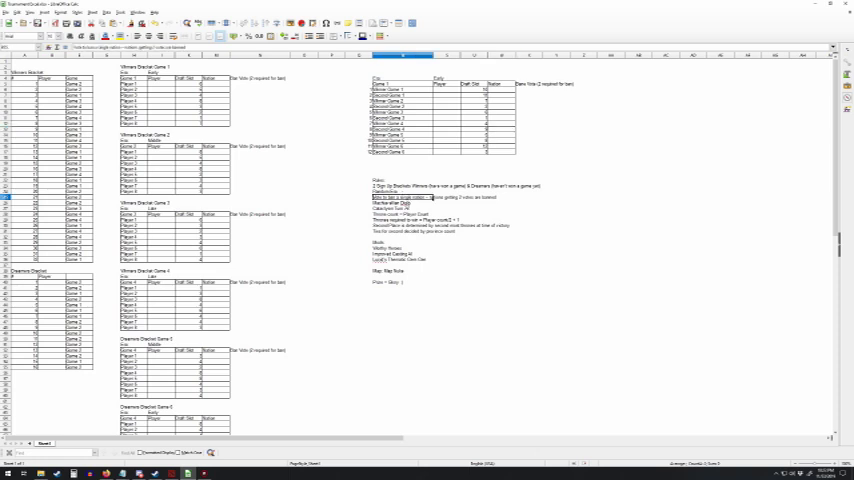
pyautogui.click(400, 202)
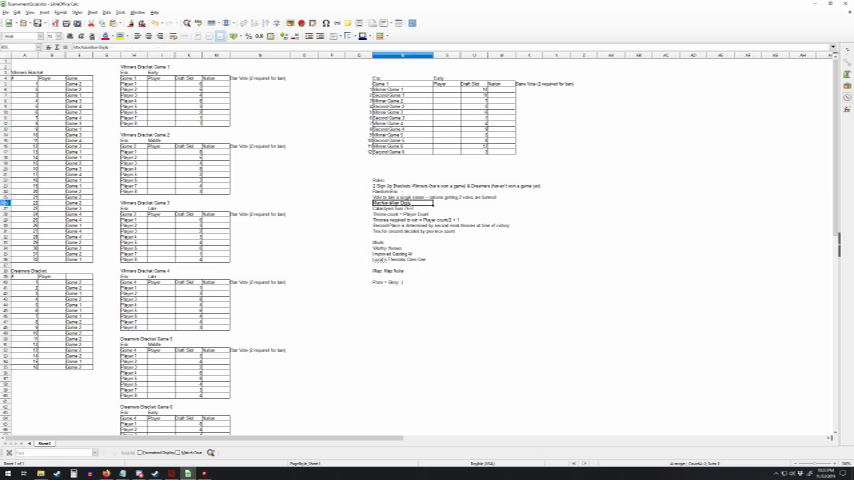
pyautogui.click(402, 204)
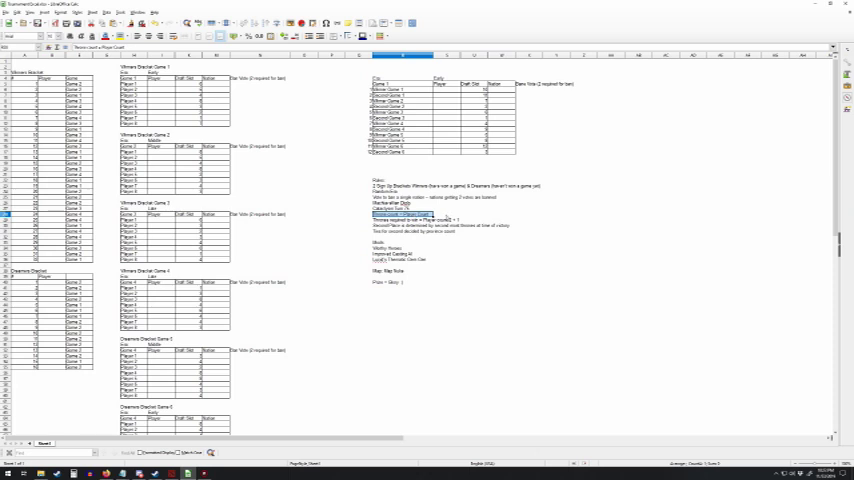
pyautogui.click(400, 220)
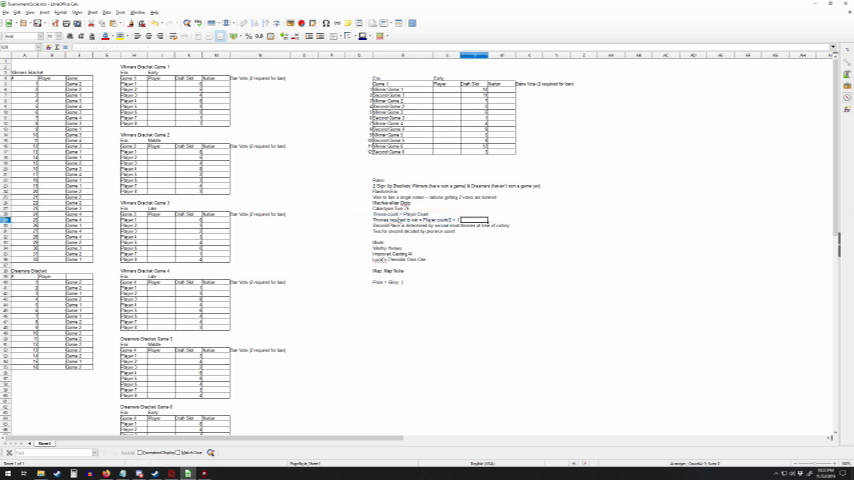
pyautogui.click(420, 220)
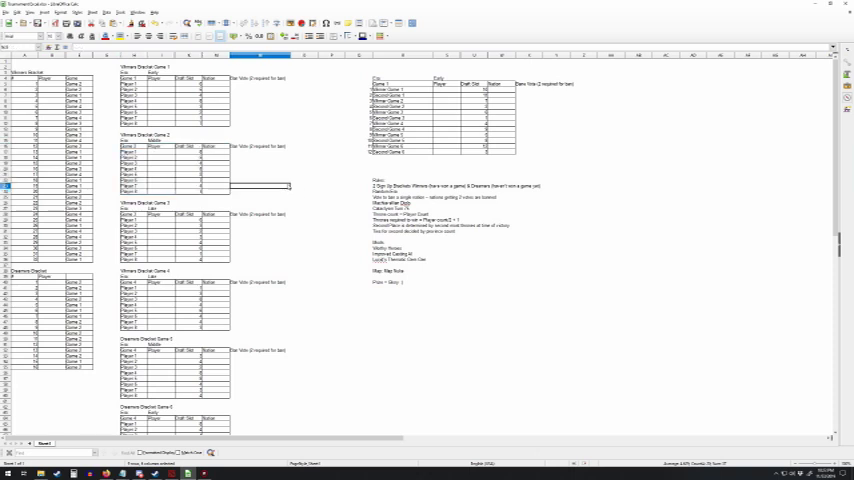
pyautogui.click(400, 220)
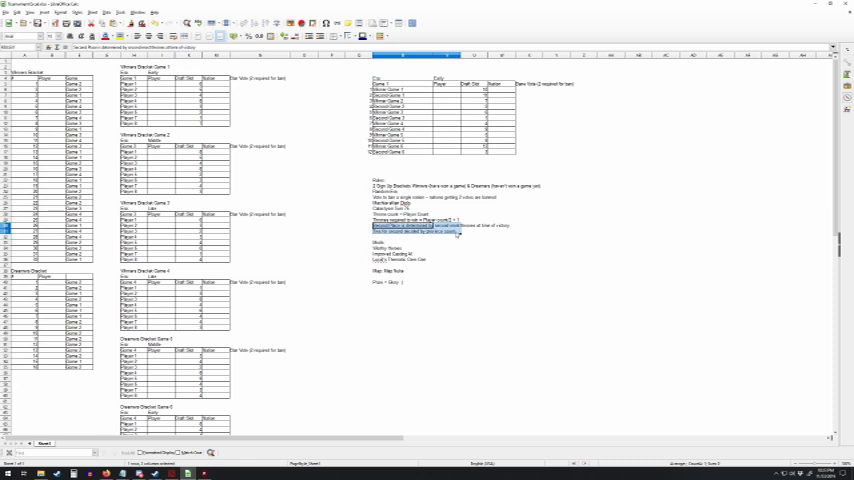
pyautogui.click(500, 248)
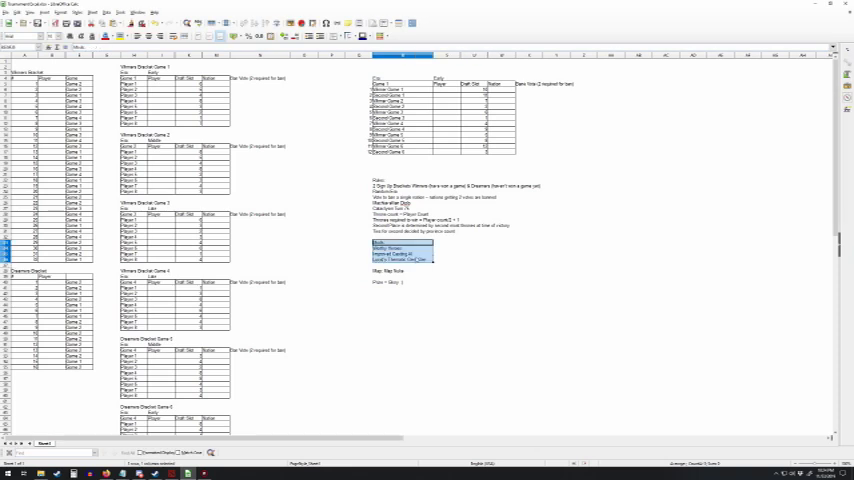
pyautogui.click(400, 252)
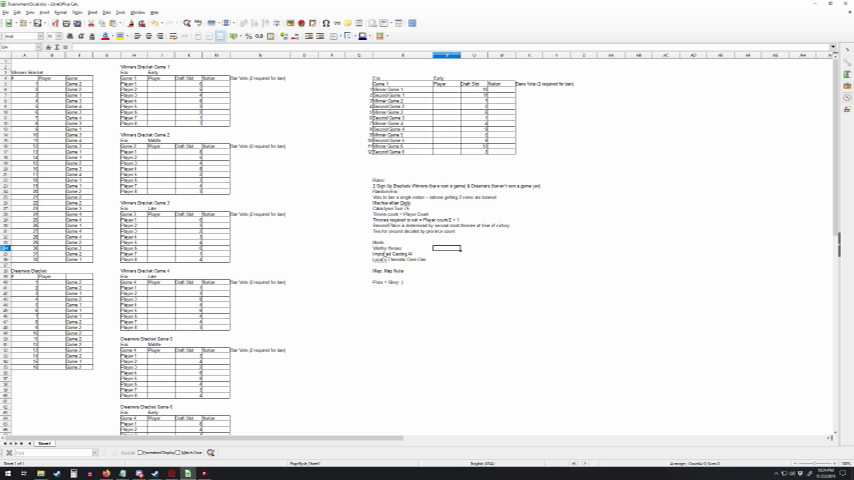
pyautogui.click(400, 254)
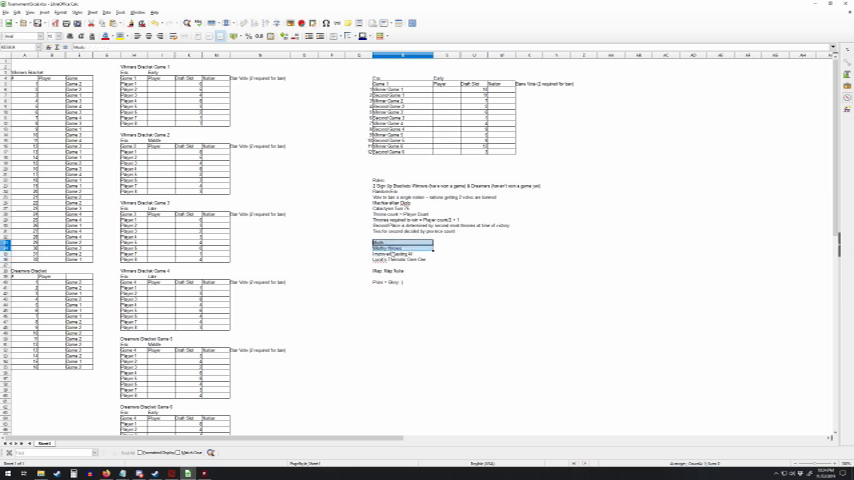
pyautogui.click(400, 252)
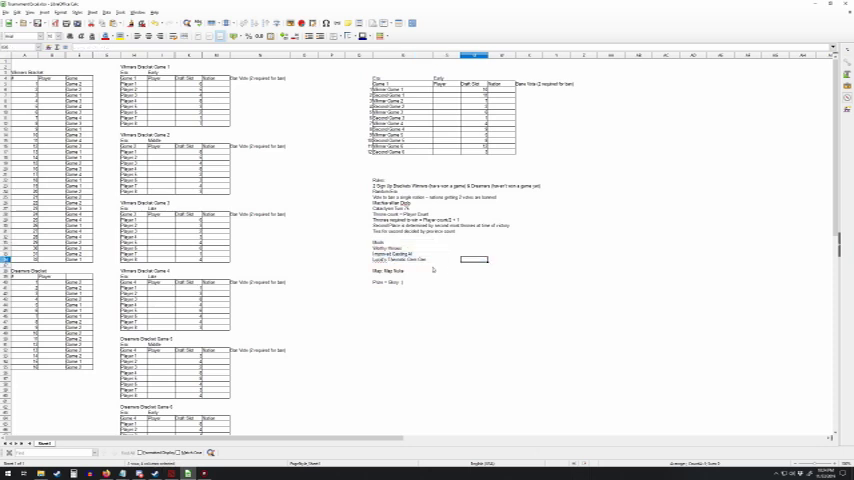
pyautogui.click(402, 272)
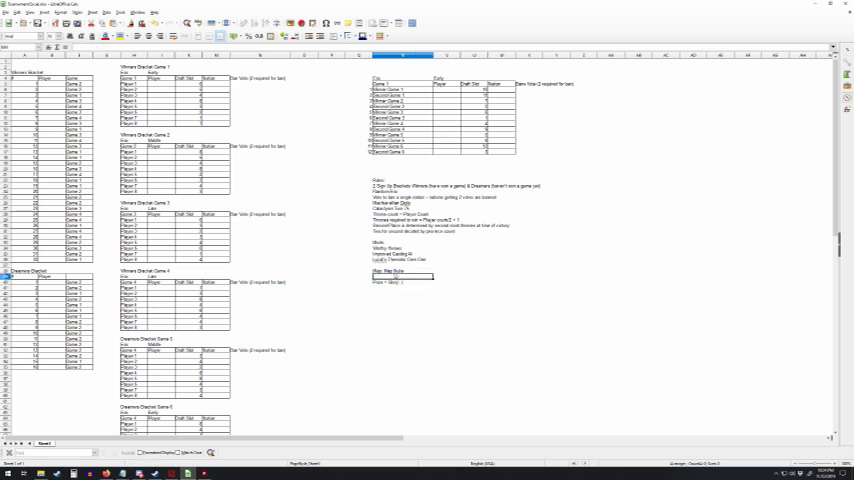
pyautogui.click(402, 272)
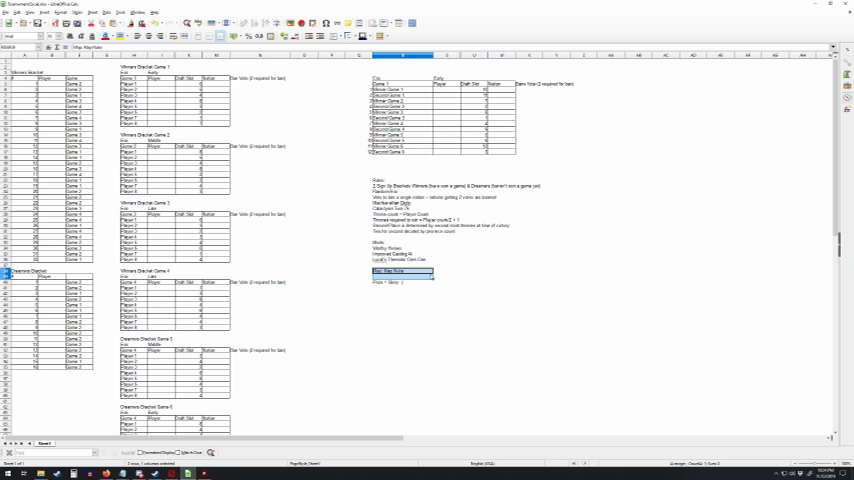
pyautogui.click(356, 246)
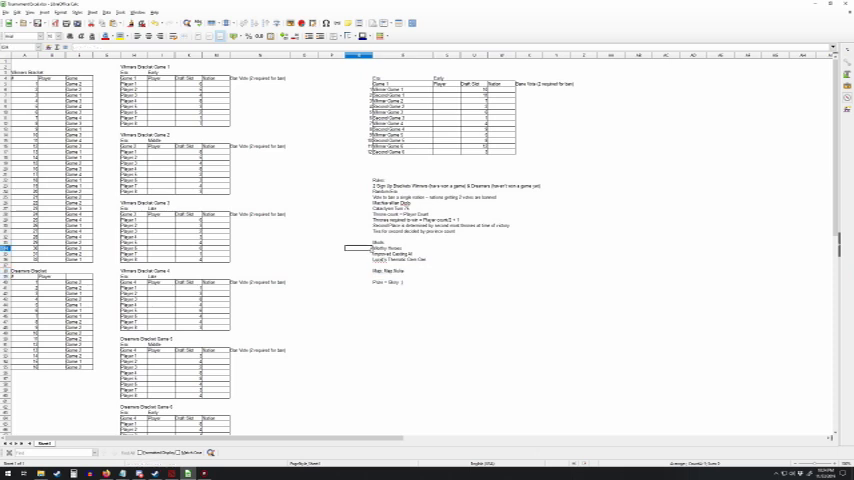
pyautogui.moveTo(234, 132)
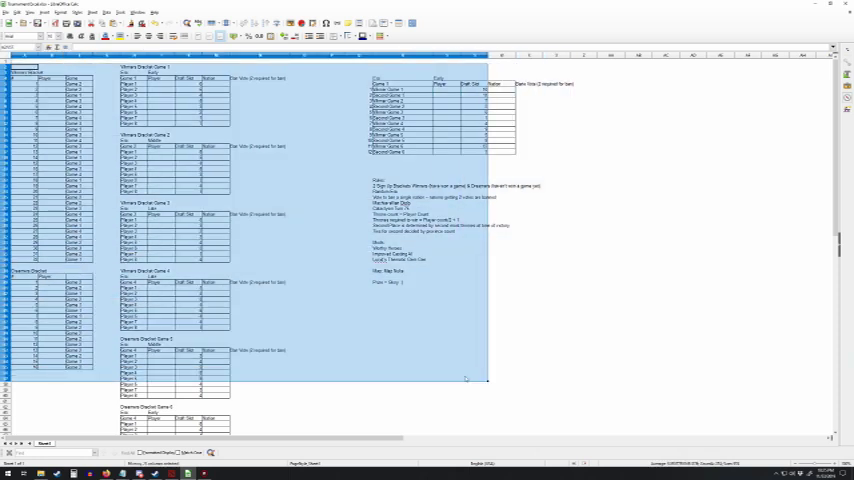
pyautogui.click(556, 338)
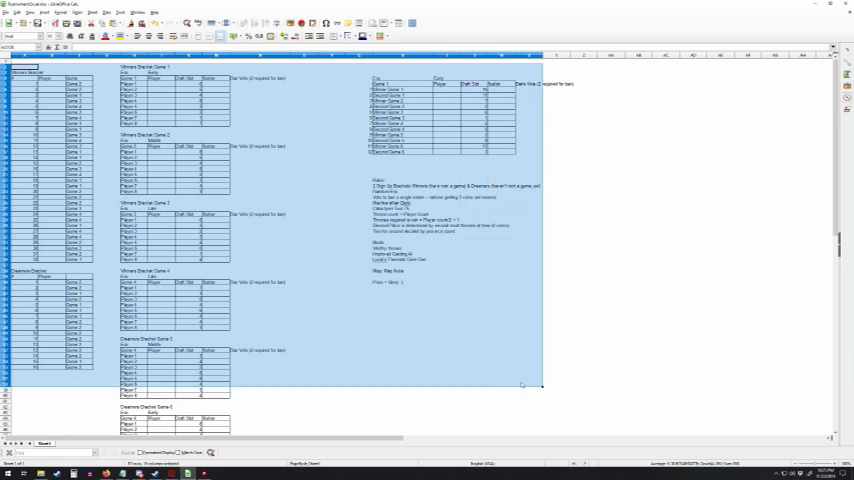
pyautogui.click(528, 378)
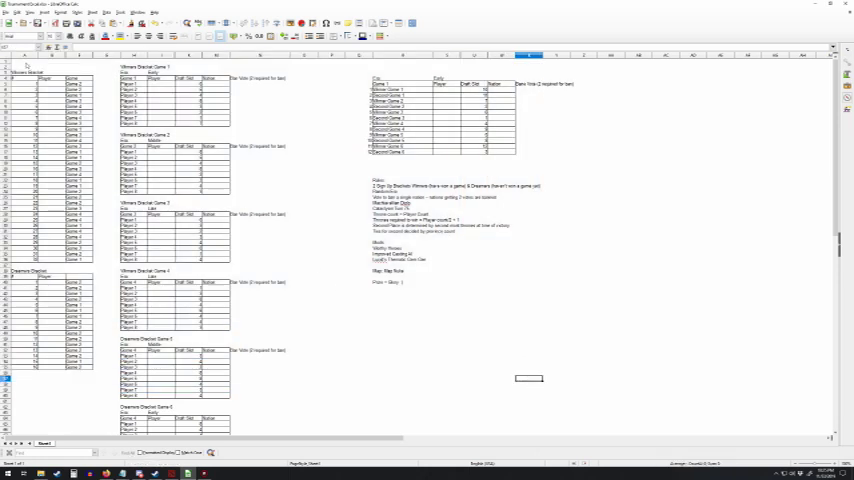
pyautogui.moveTo(10, 68); pyautogui.dragTo(340, 170)
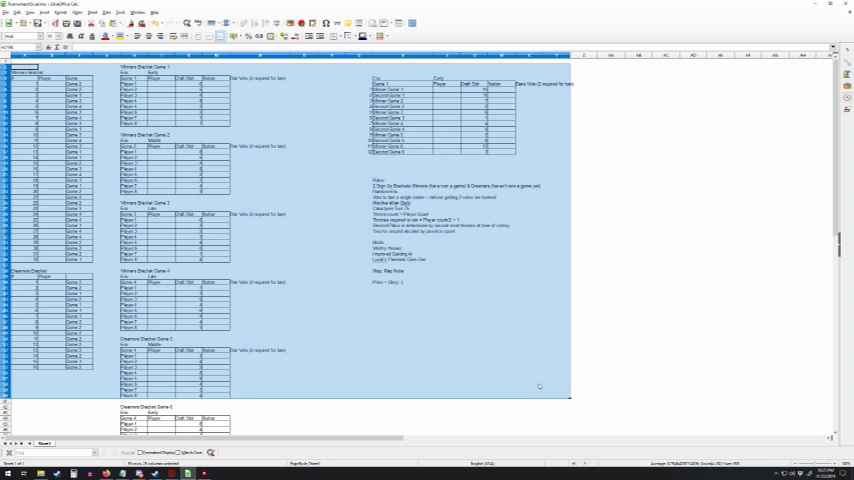
pyautogui.click(304, 148)
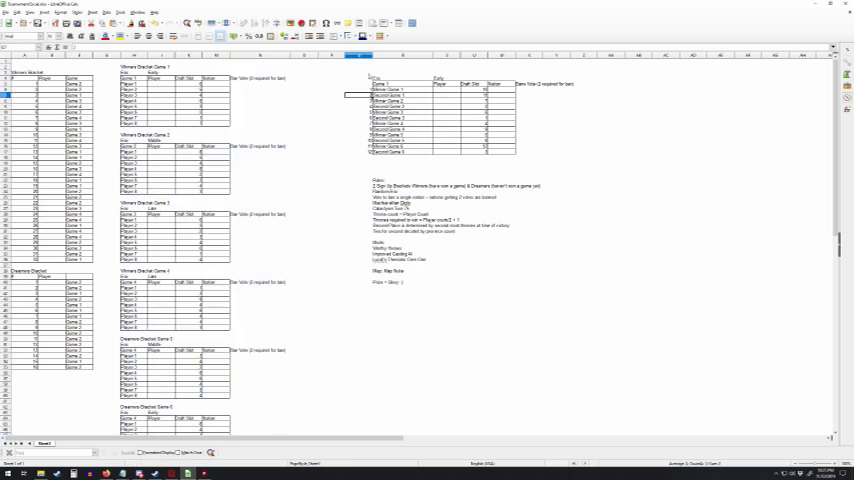
pyautogui.moveTo(358, 84); pyautogui.dragTo(548, 156)
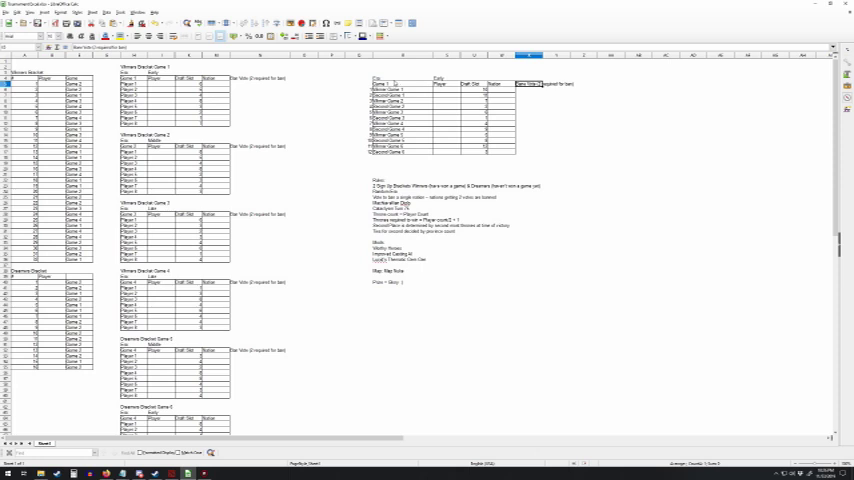
pyautogui.moveTo(360, 84); pyautogui.dragTo(466, 122)
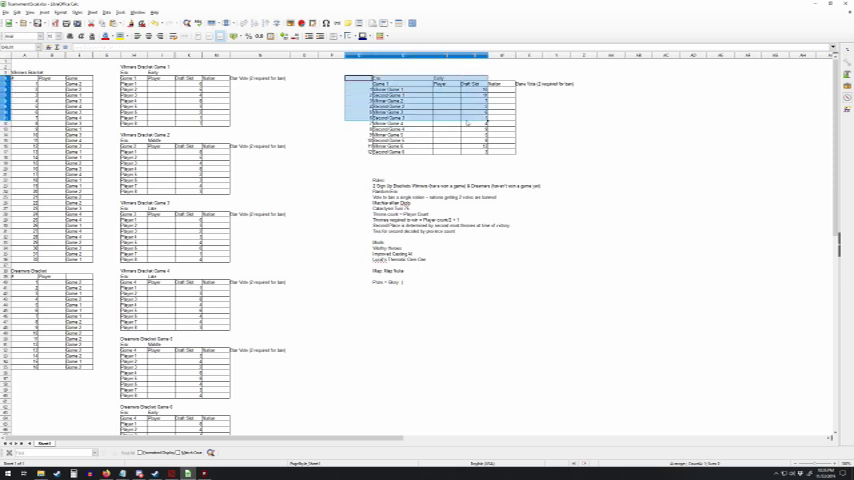